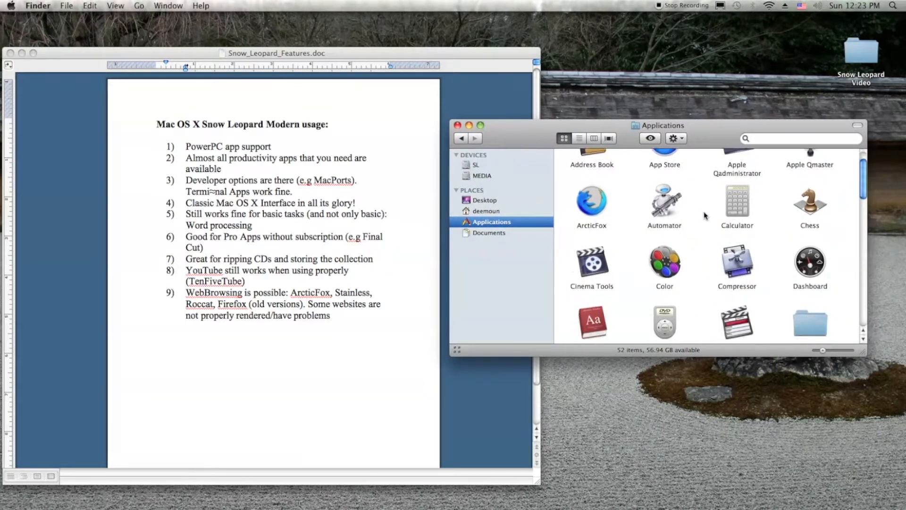
Step: Scroll down the Applications folder to reach the iWork '09 folder
scroll(down, 3)
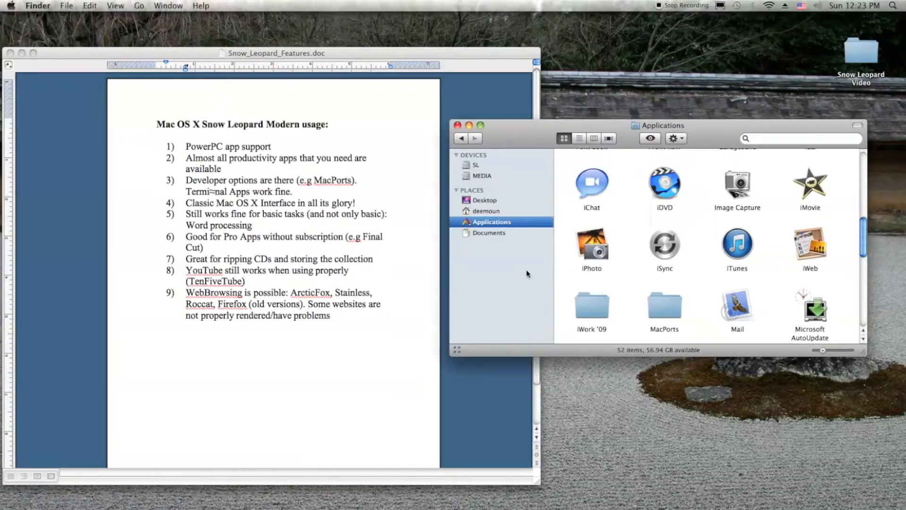
mouse_move(656, 438)
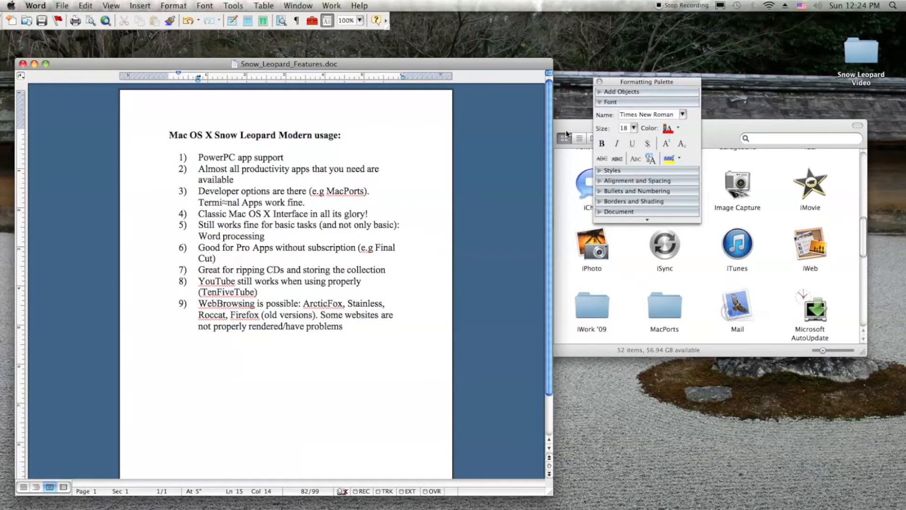
mouse_move(604, 124)
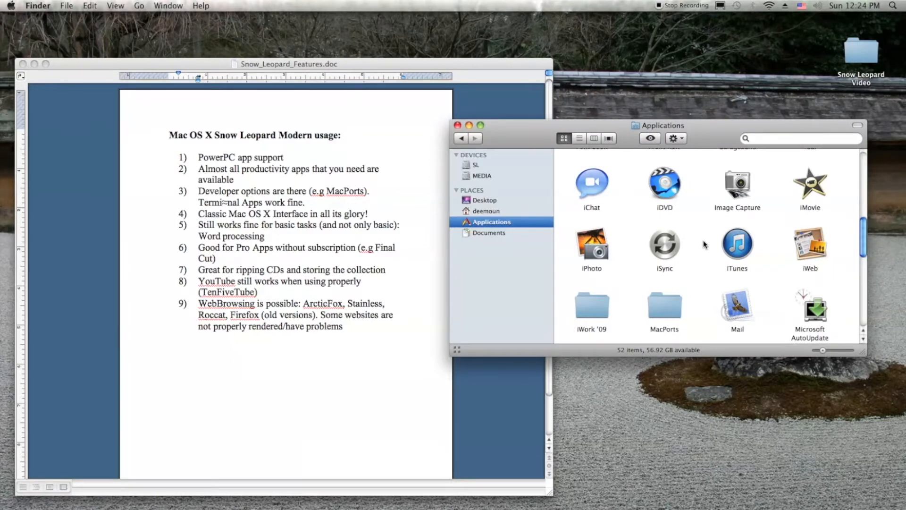
mouse_move(708, 223)
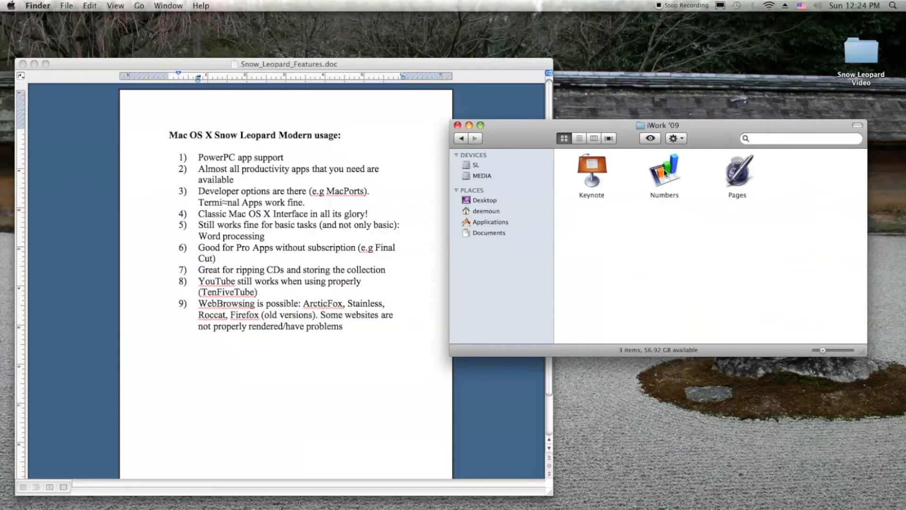
Step: Launch Numbers from iWork '09, skipping registration and dismissing the Welcome window
click(664, 171)
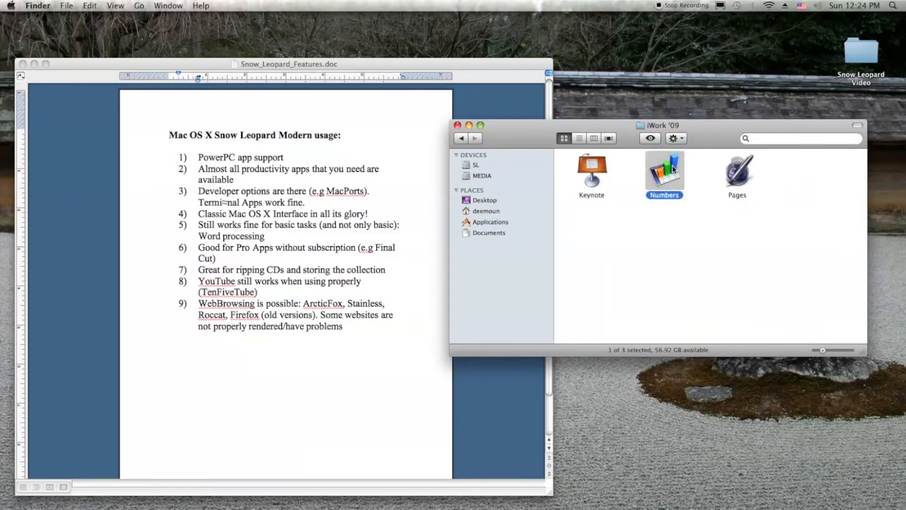
double_click(664, 170)
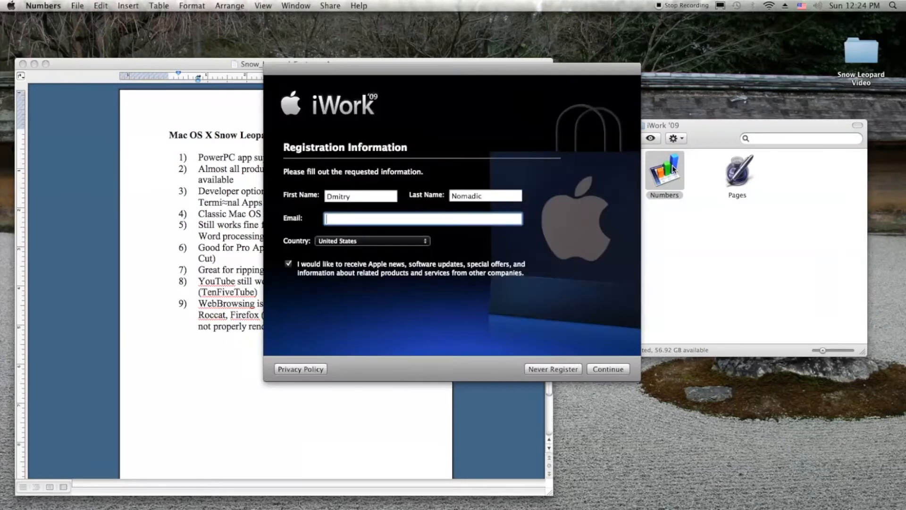
click(552, 369)
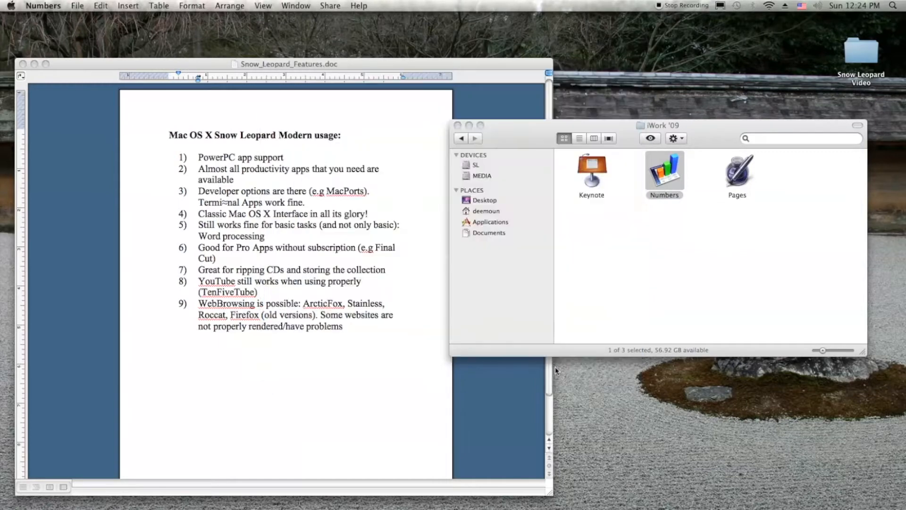
double_click(664, 172)
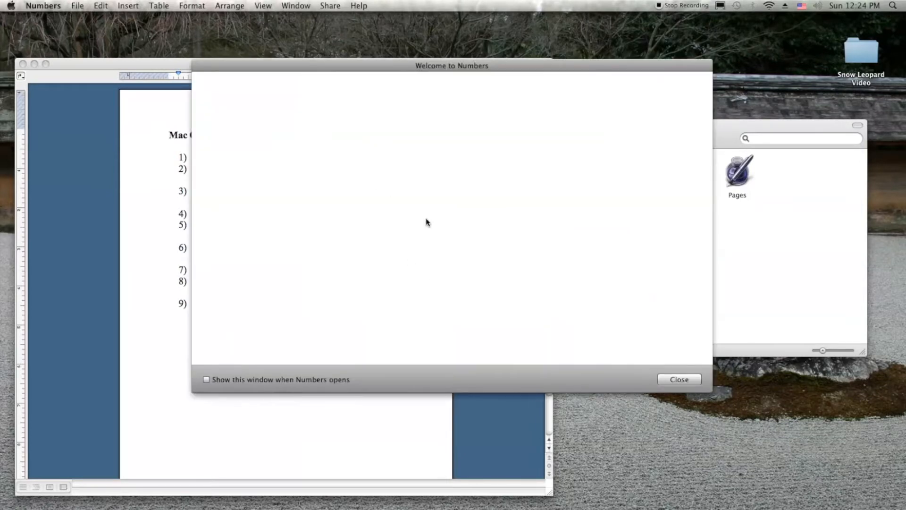
click(679, 379)
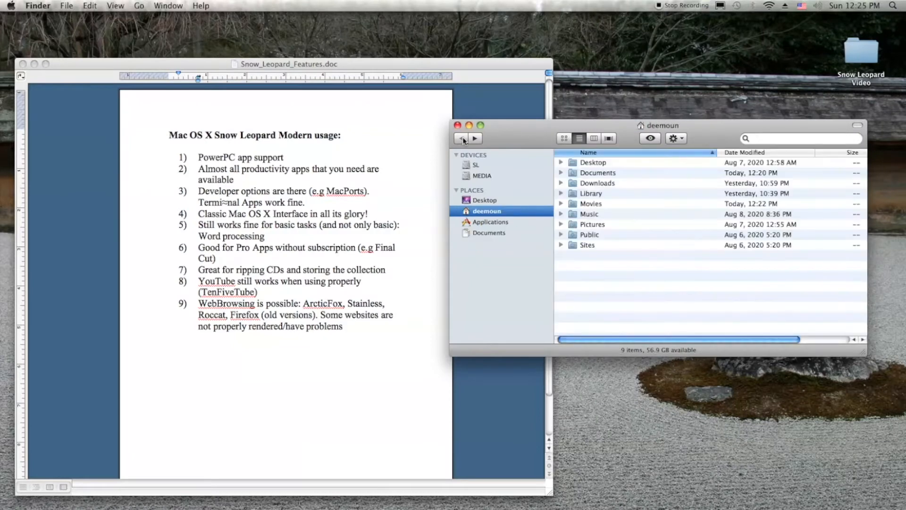
mouse_move(512, 145)
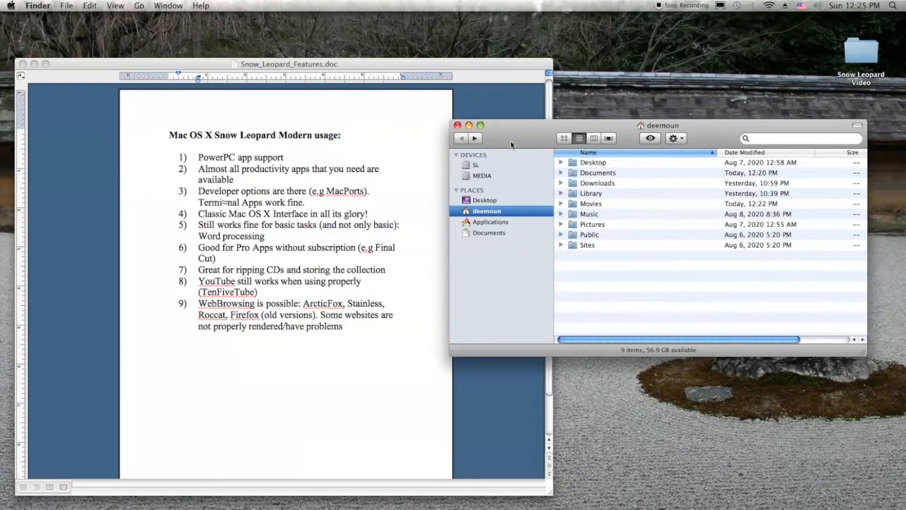
Step: Move the Terminal window toward the right side of the screen
click(458, 126)
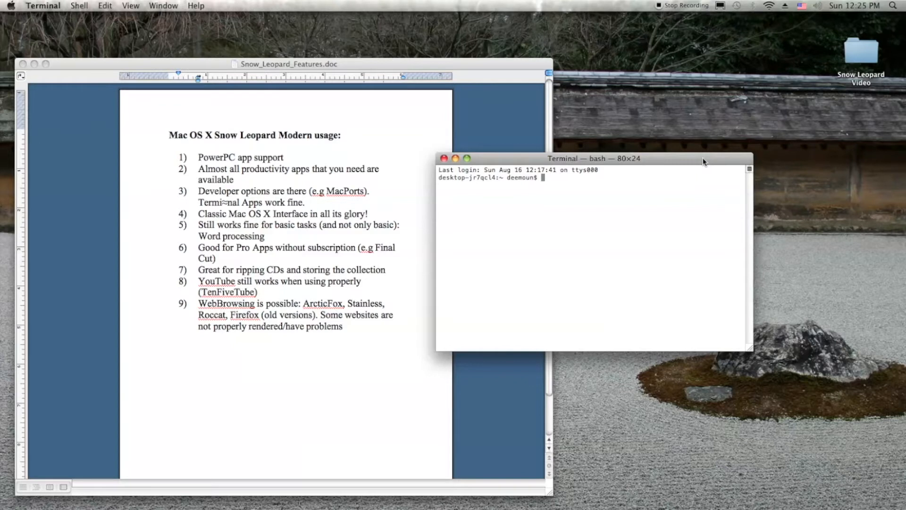
drag(593, 159, 616, 157)
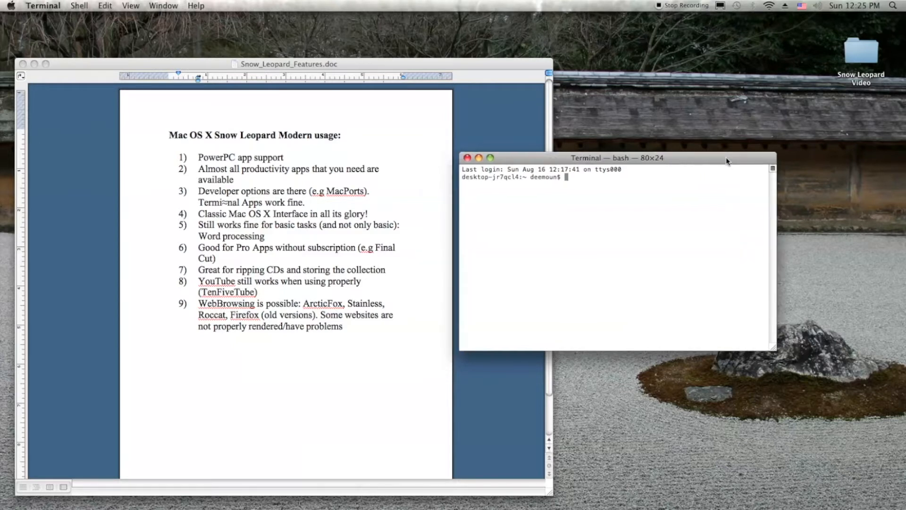
drag(616, 157, 731, 135)
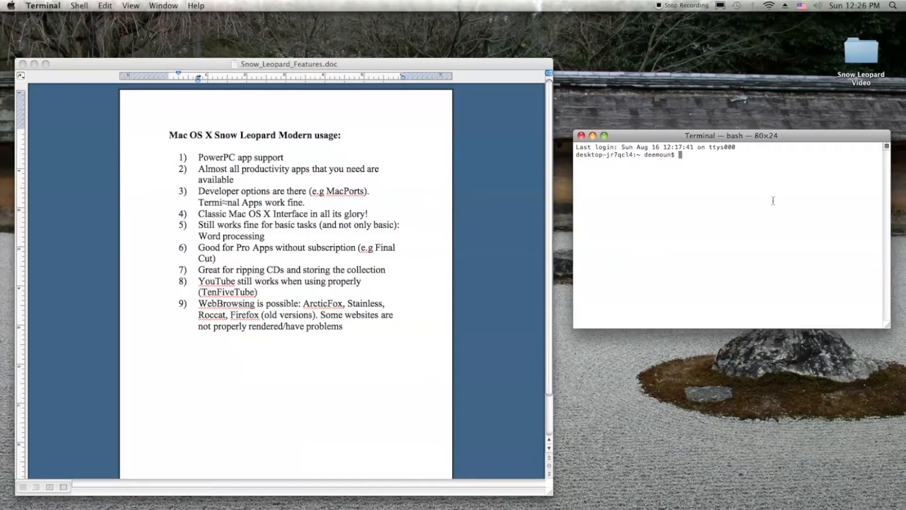
Step: Run a MacPorts port search and scroll through the 139 listed ports
text(port)
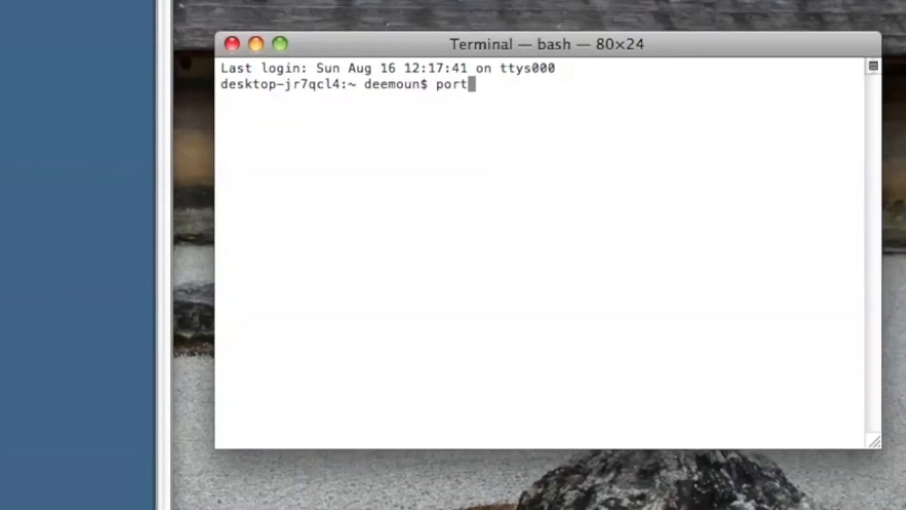
text(search)
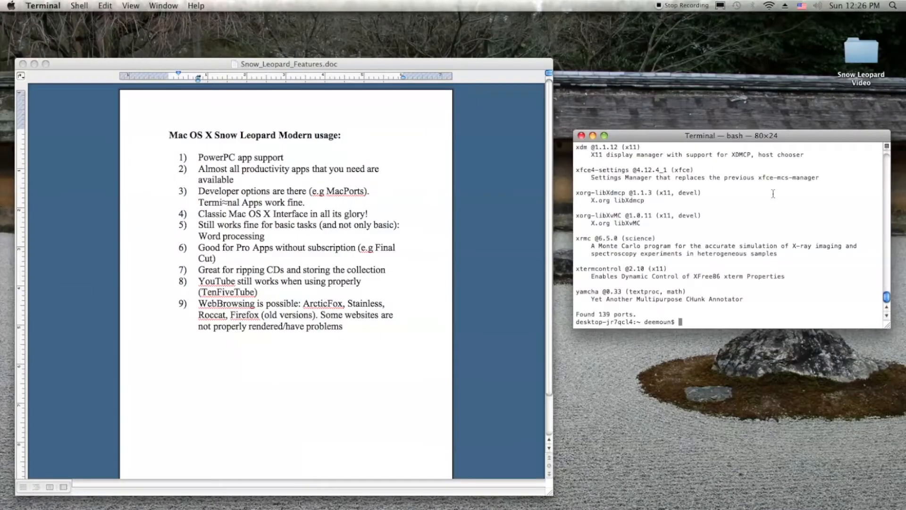
scroll(down, 3)
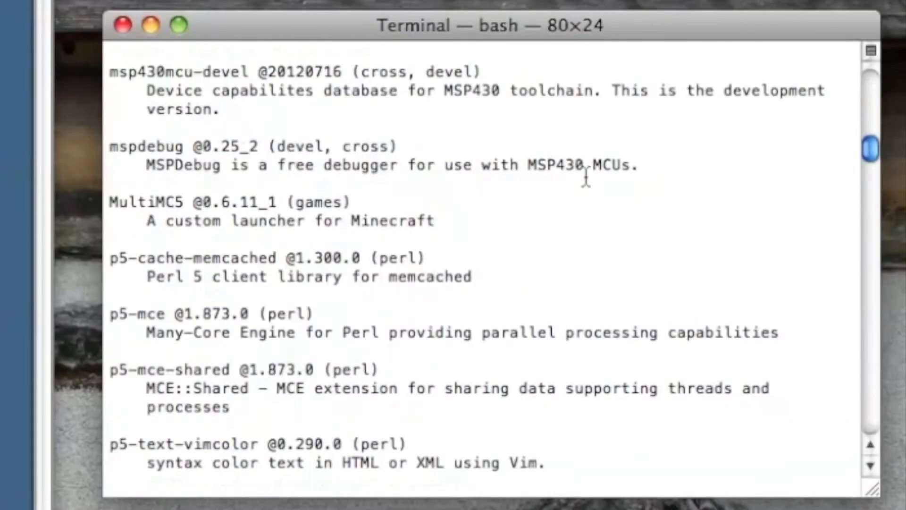
scroll(down, 3)
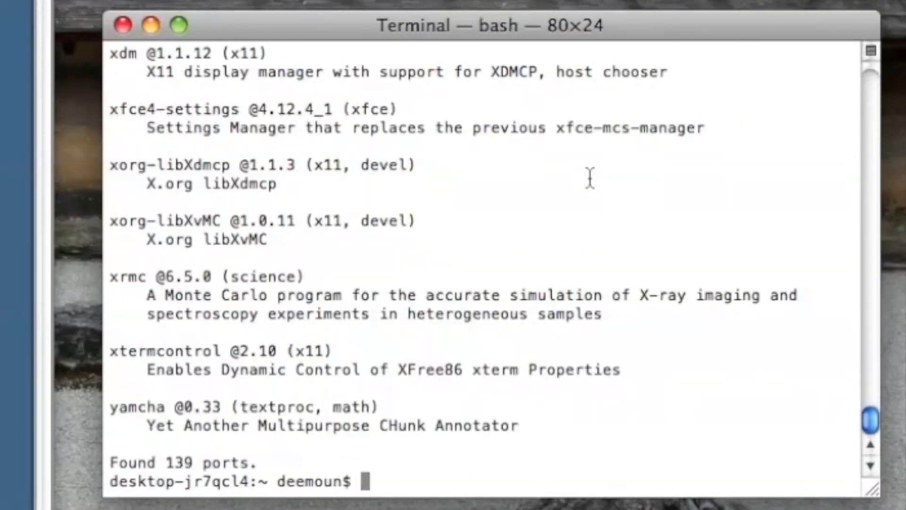
text(port install)
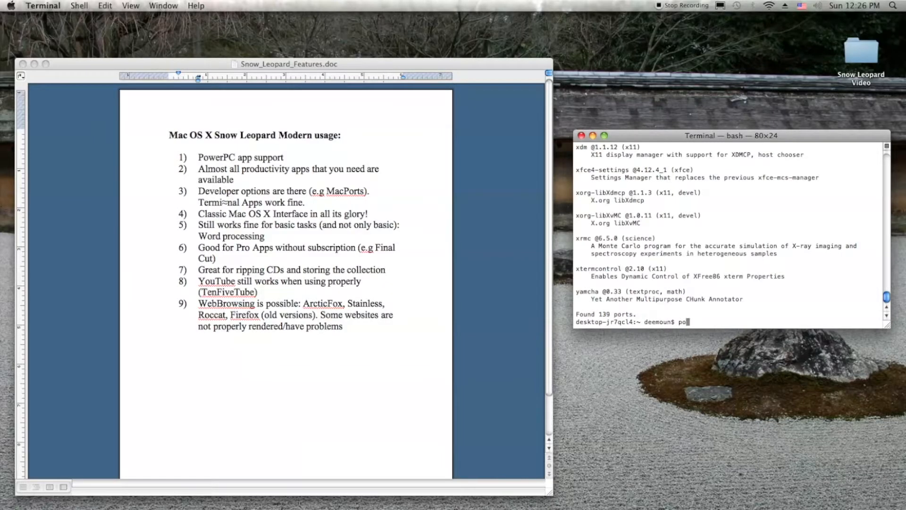
Step: Run Midnight Commander with mc, reposition its window, then close it
text(mc)
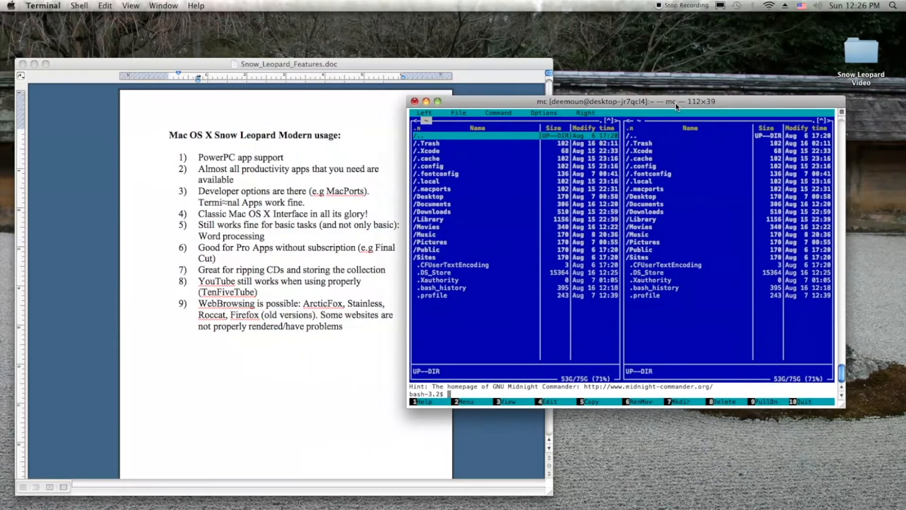
drag(676, 101, 662, 111)
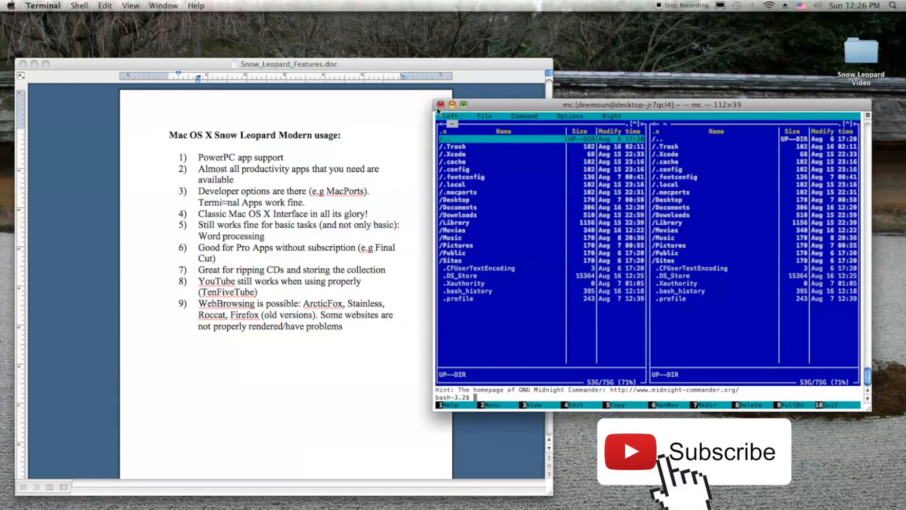
click(440, 104)
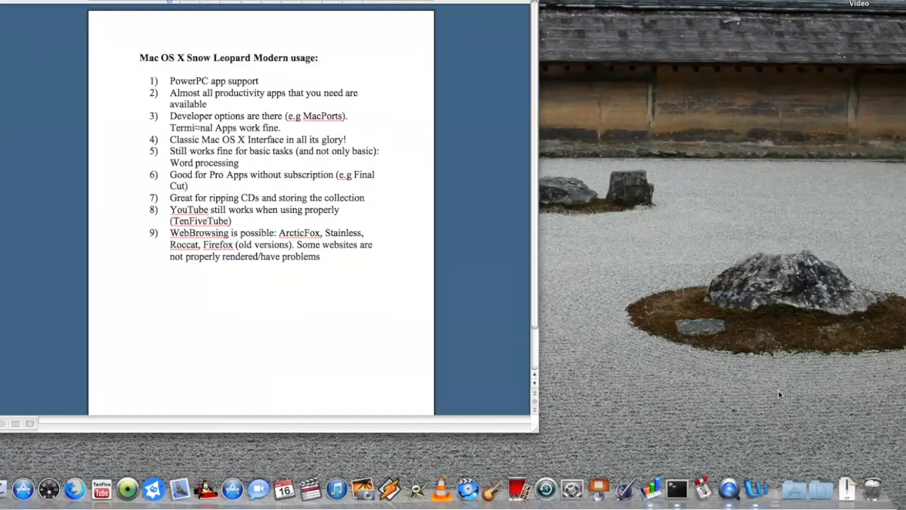
Step: Open System Preferences from the Dock, showing all preference panes
click(795, 489)
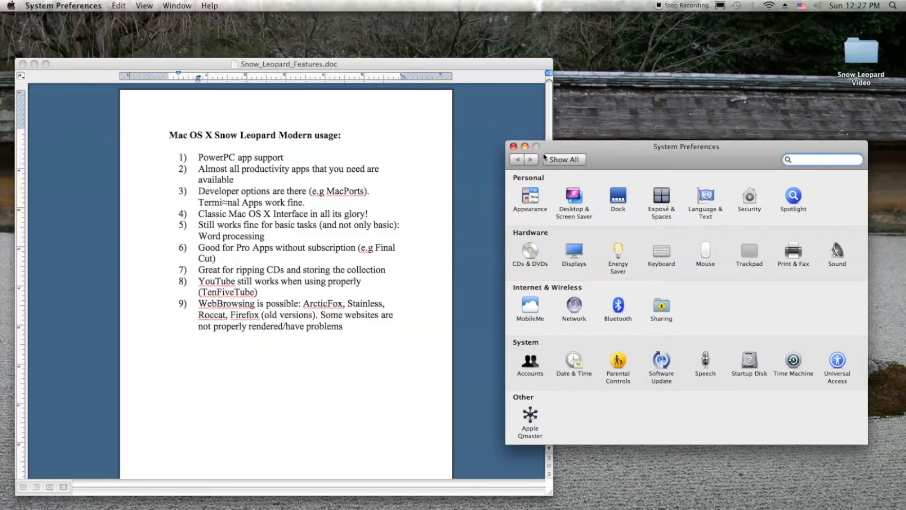
Step: Open the Exposé & Spaces pane and switch to its Spaces settings
click(661, 199)
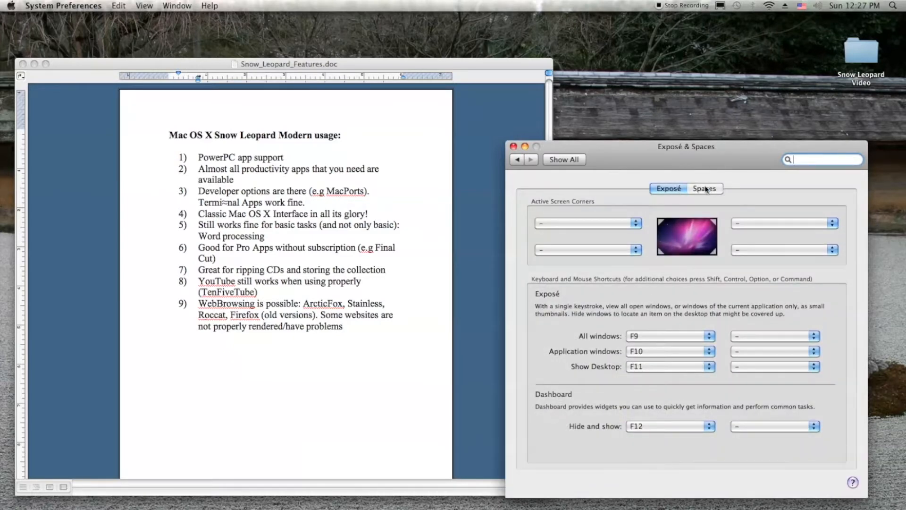
click(513, 147)
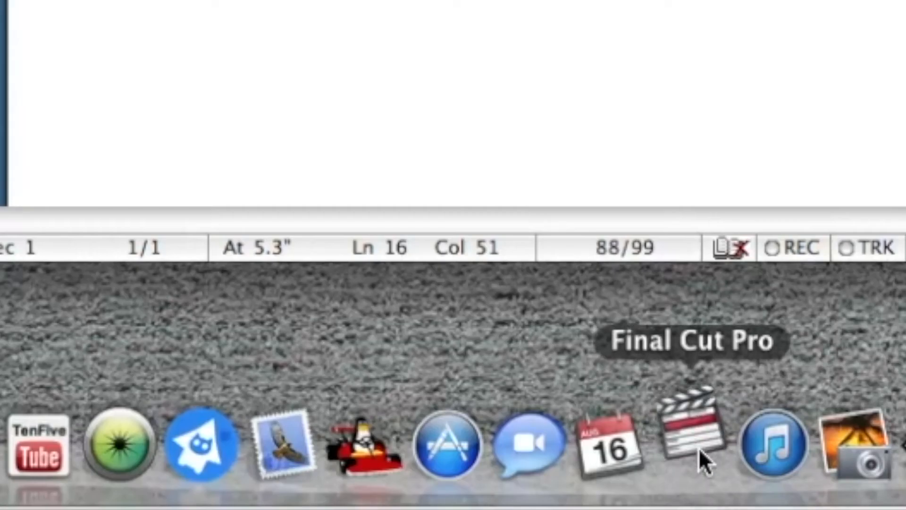
Step: Launch Final Cut Pro to an empty project, then bring up iTunes from the Dock
click(688, 442)
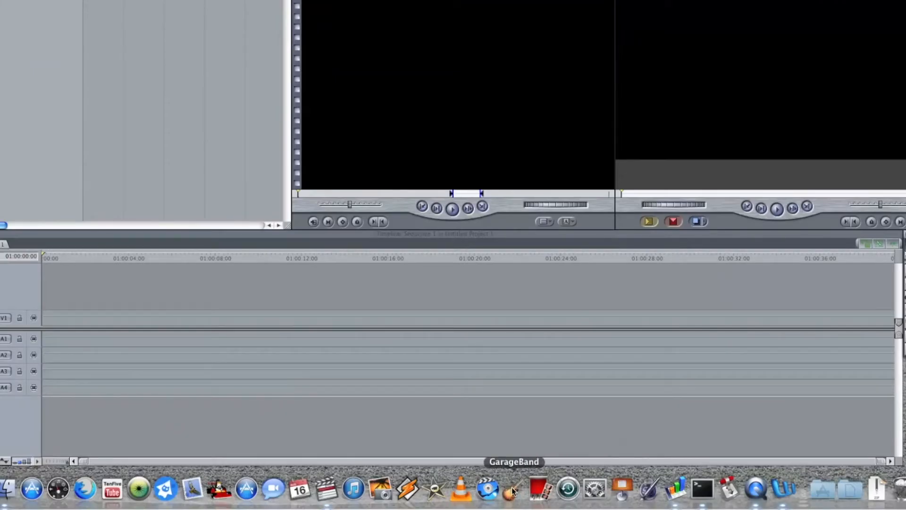
click(513, 488)
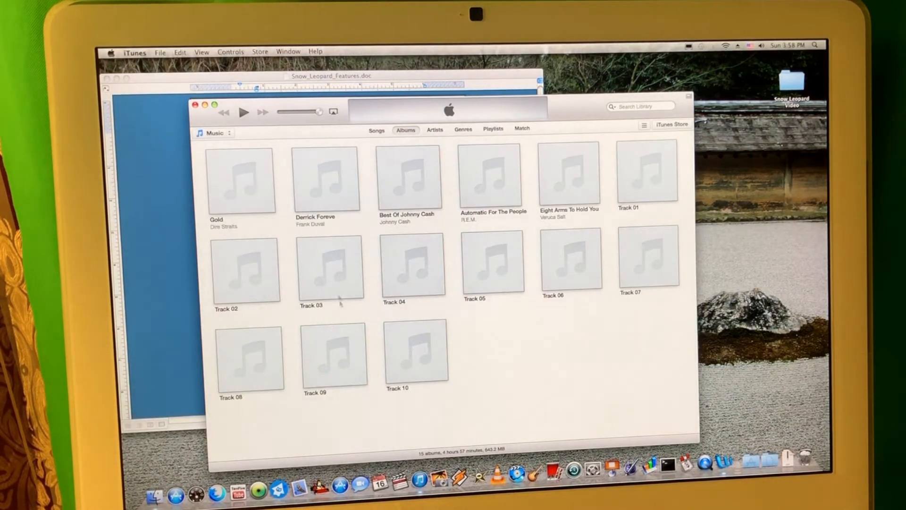
Step: Show Derrick Foreve's tracks, then R.E.M.'s Automatic For The People track list
double_click(325, 178)
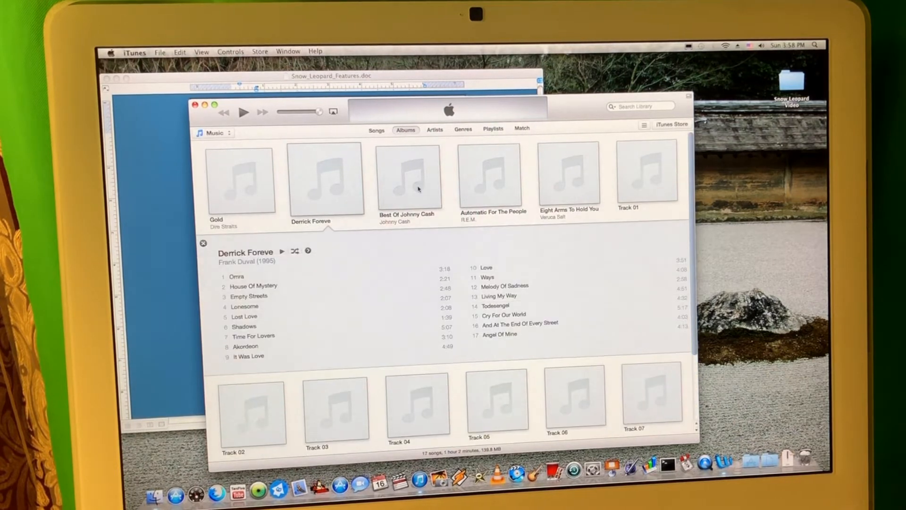
click(490, 178)
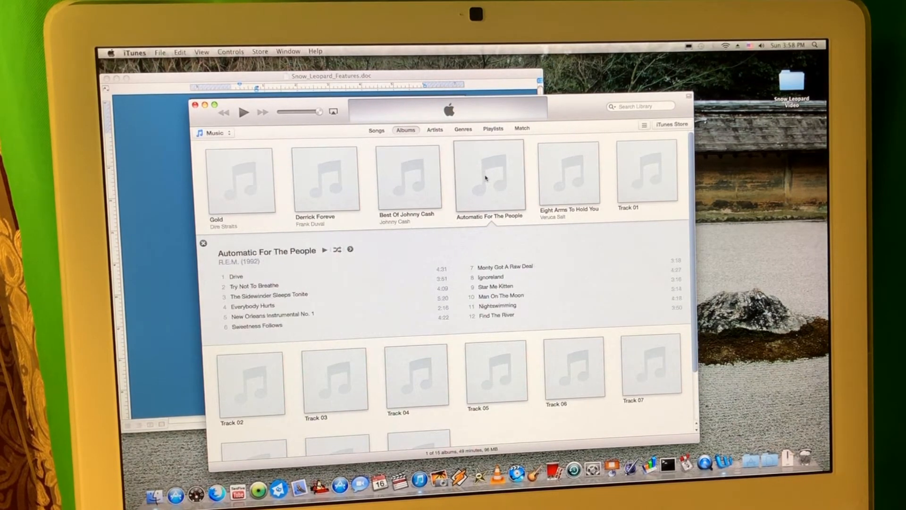
mouse_move(484, 179)
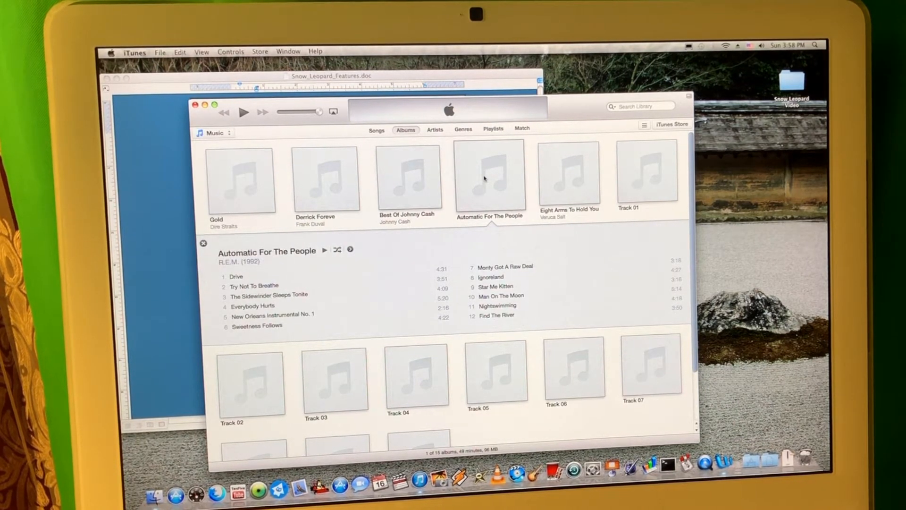
mouse_move(475, 191)
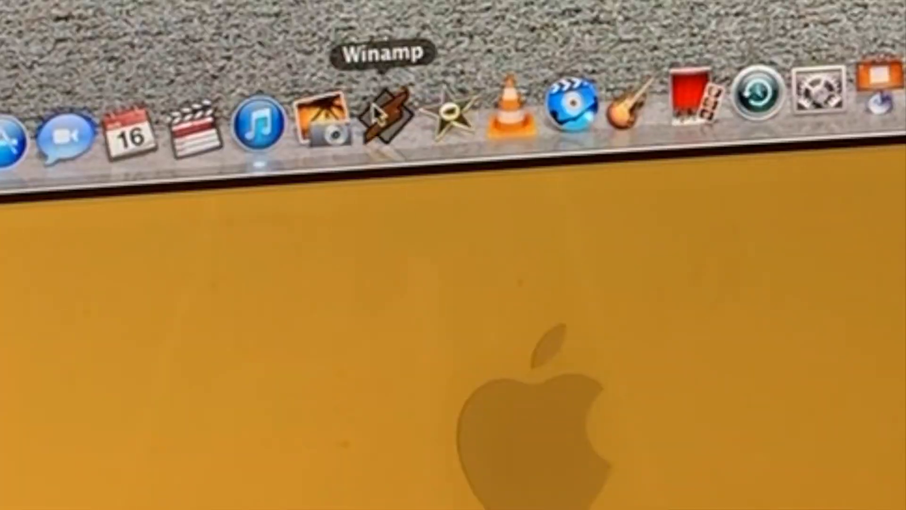
Step: Quit iTunes, bring the Snow Leopard features document forward, and launch TenFiveTube
click(394, 119)
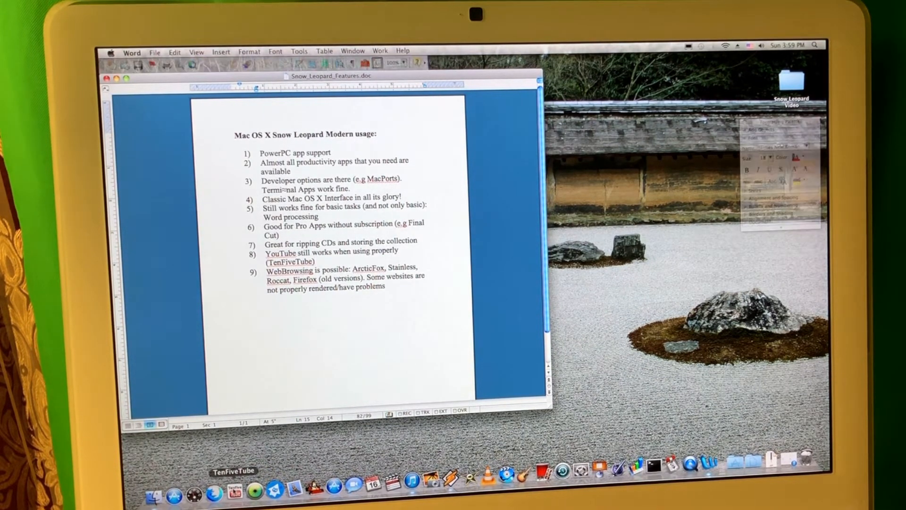
click(232, 488)
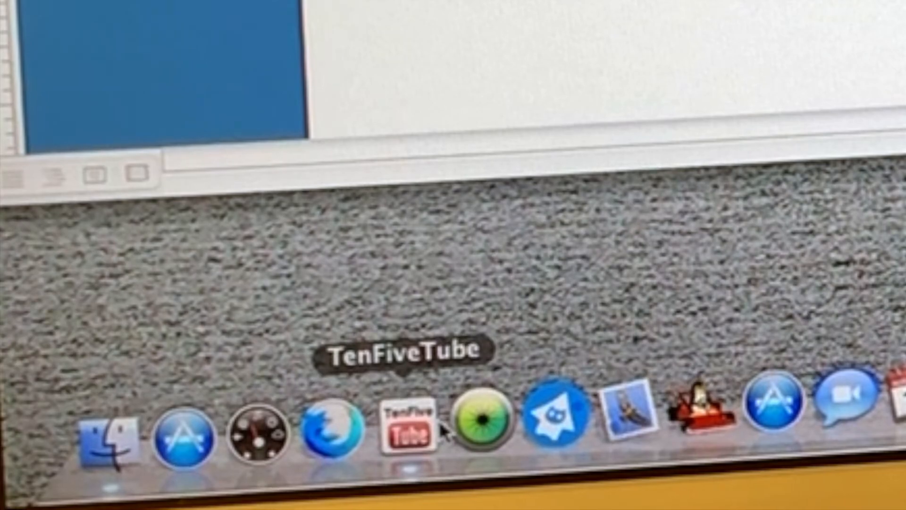
click(405, 430)
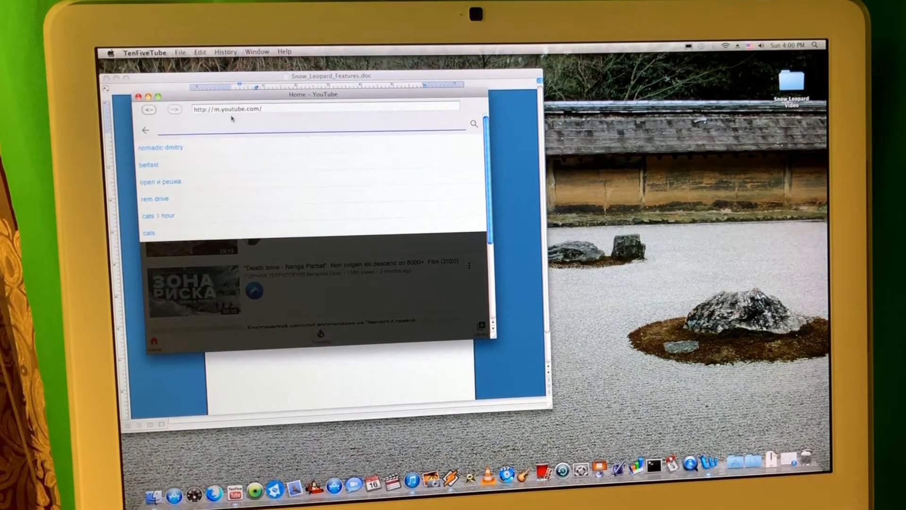
Step: Search YouTube for nomadic dmitry and play the Alternative Operating Systems video
text(nom)
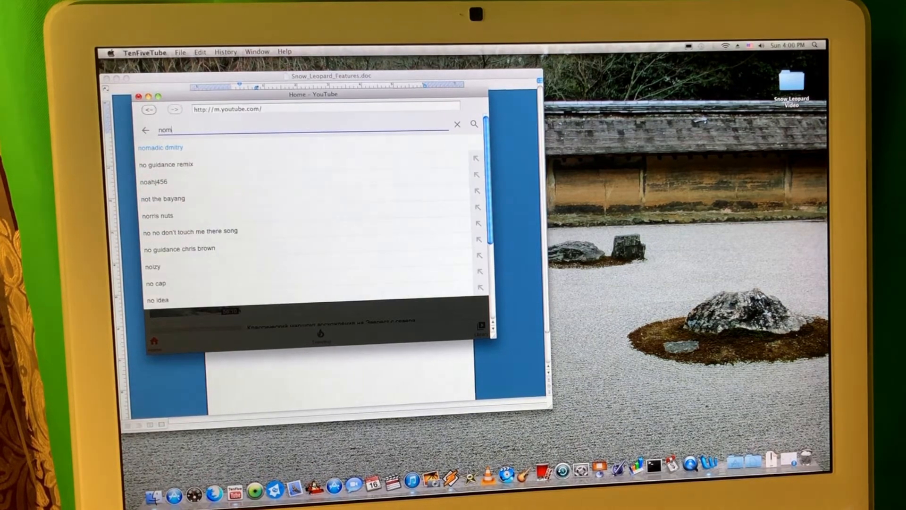
click(161, 147)
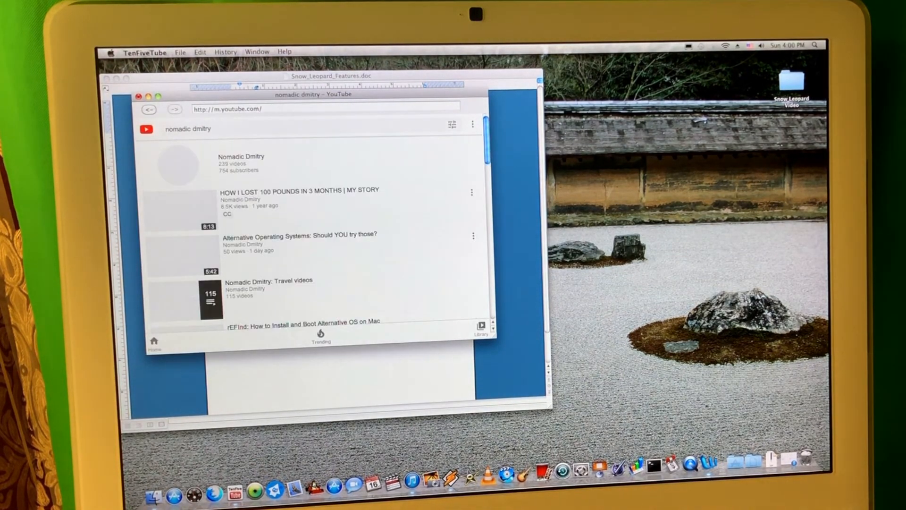
click(296, 236)
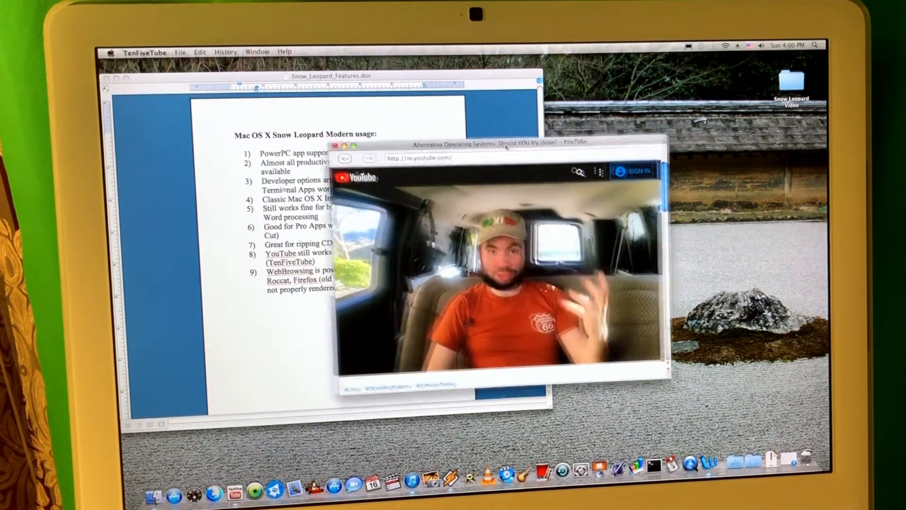
Step: Reposition the video window, then quit TenFiveTube without saving
drag(502, 145, 442, 124)
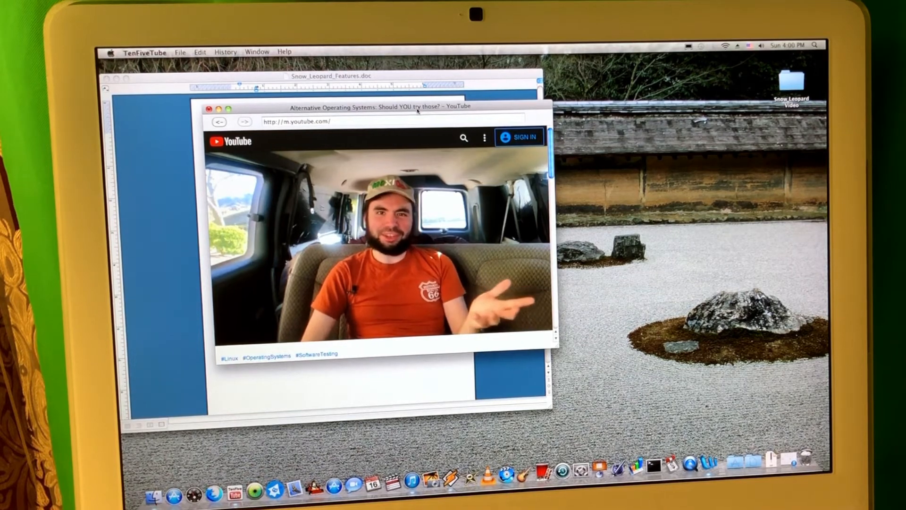
drag(381, 106, 445, 124)
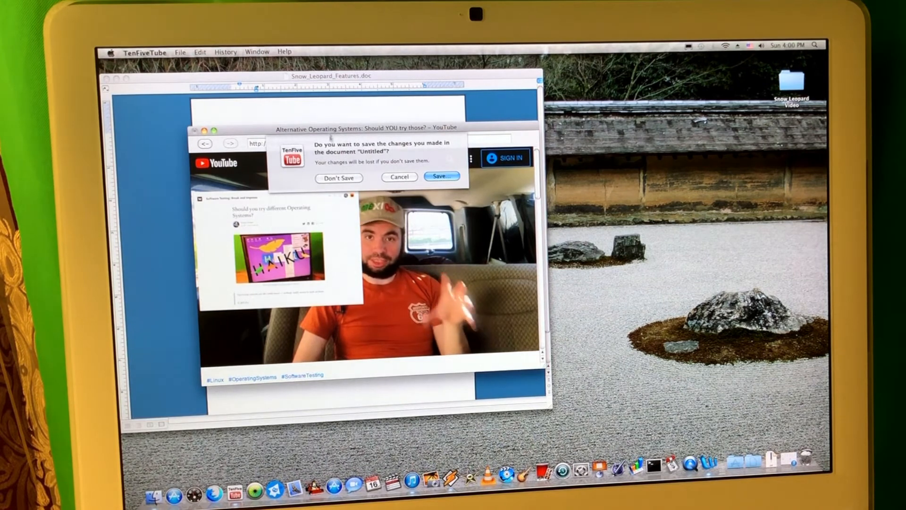
click(339, 178)
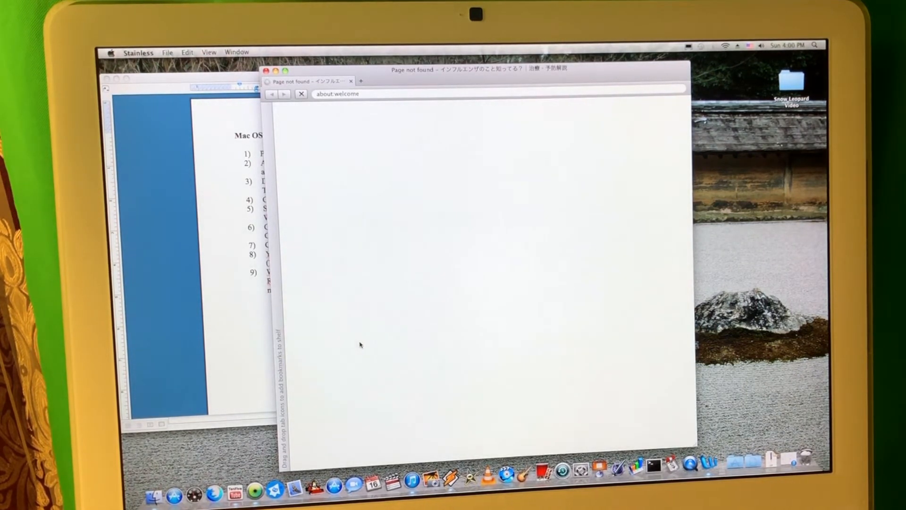
mouse_move(356, 173)
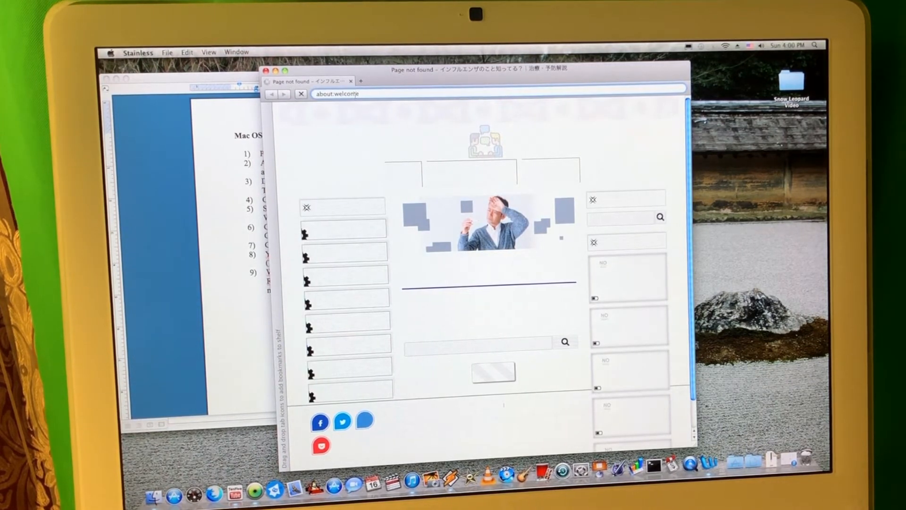
Step: Reach the Fox News homepage from Google in Stainless, then close Stainless and Roccat
text(youtube.co)
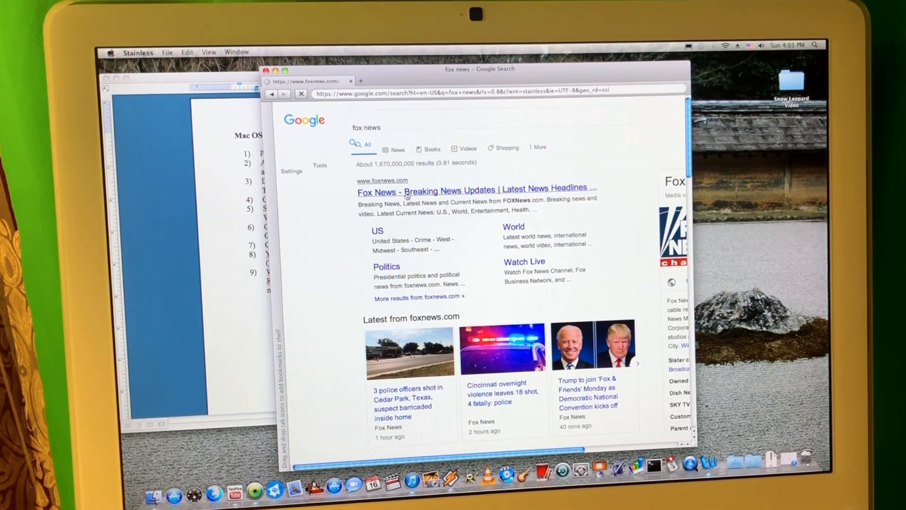
click(472, 190)
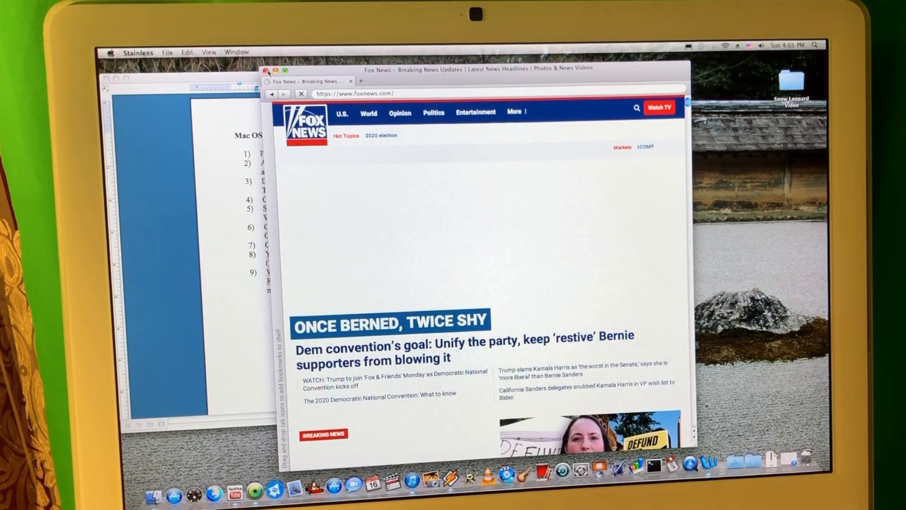
click(268, 70)
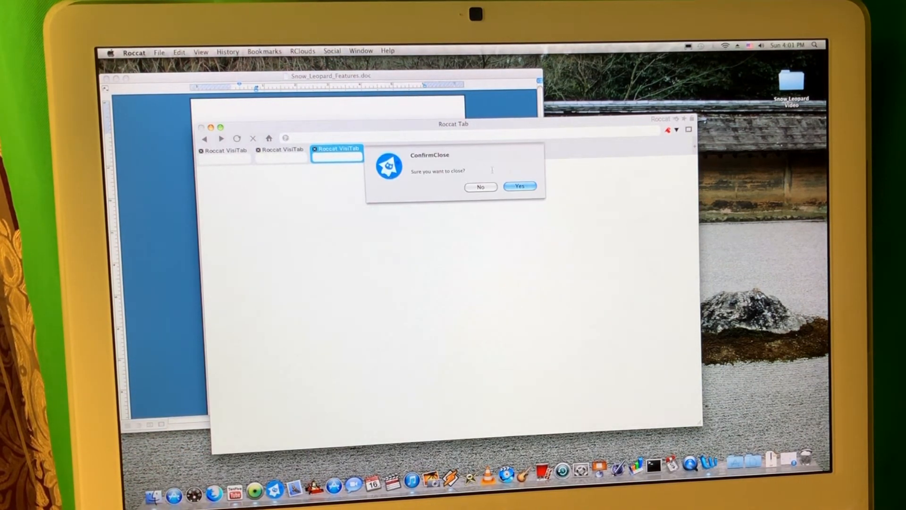
click(519, 186)
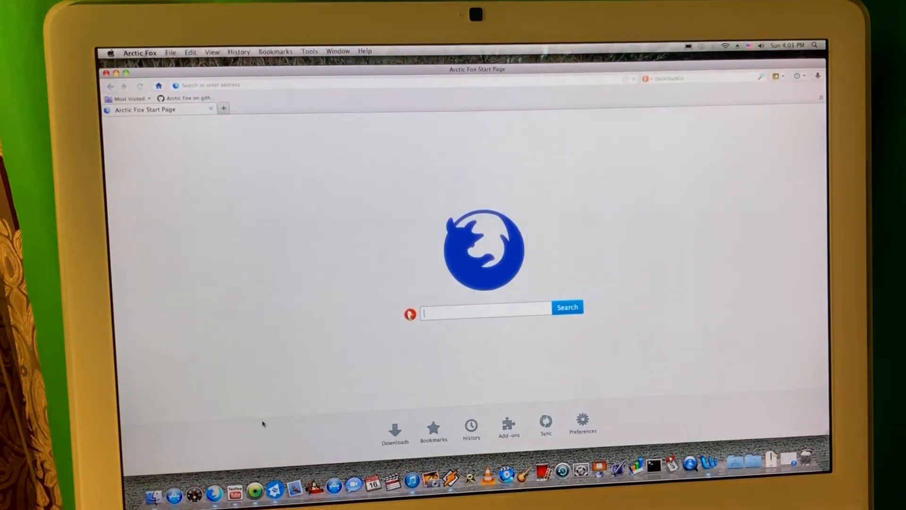
Step: View the Arctic Fox GitHub repository, then load duolingo.com in Arctic Fox
click(186, 98)
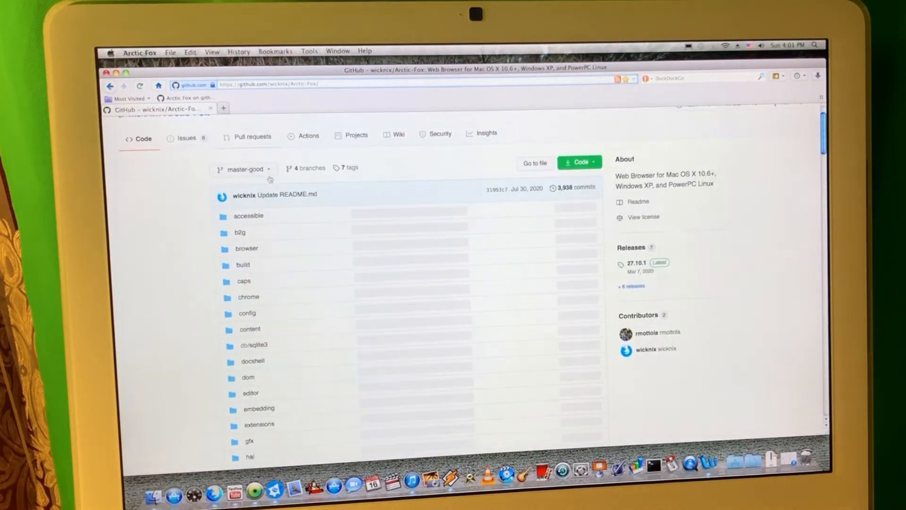
scroll(down, 3)
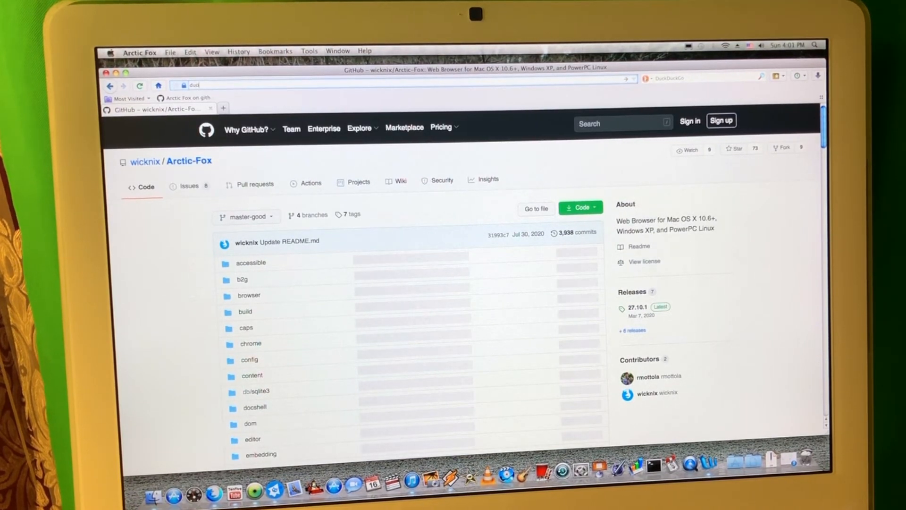
text(duolingo.com/)
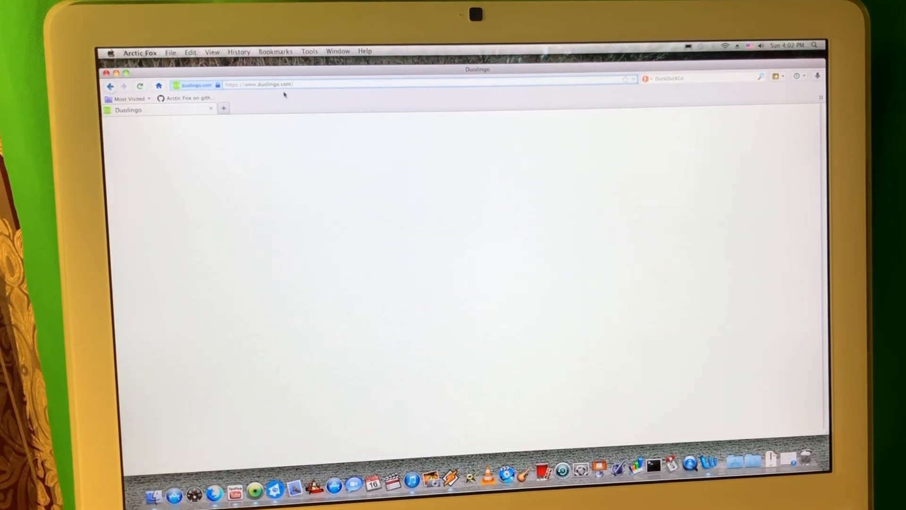
mouse_move(247, 408)
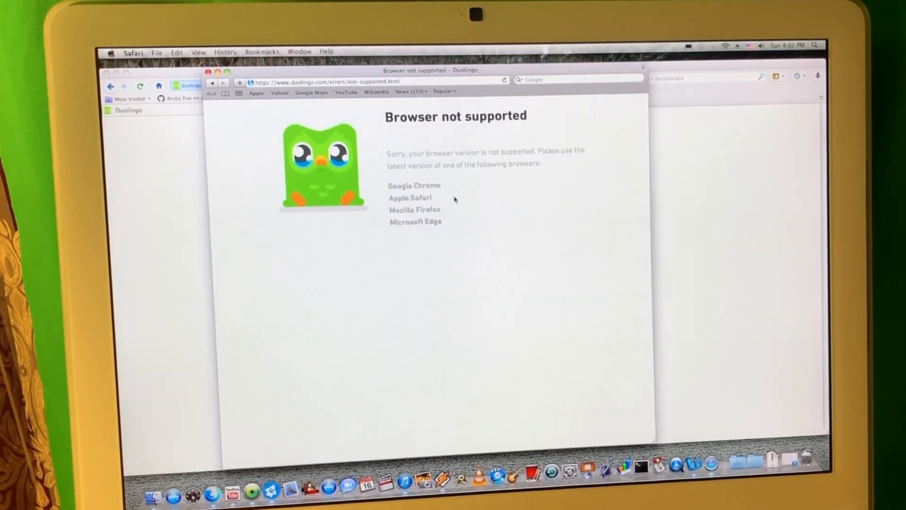
Step: Open duolingo.com in Safari, reaching its 'Browser not supported' page
double_click(419, 198)
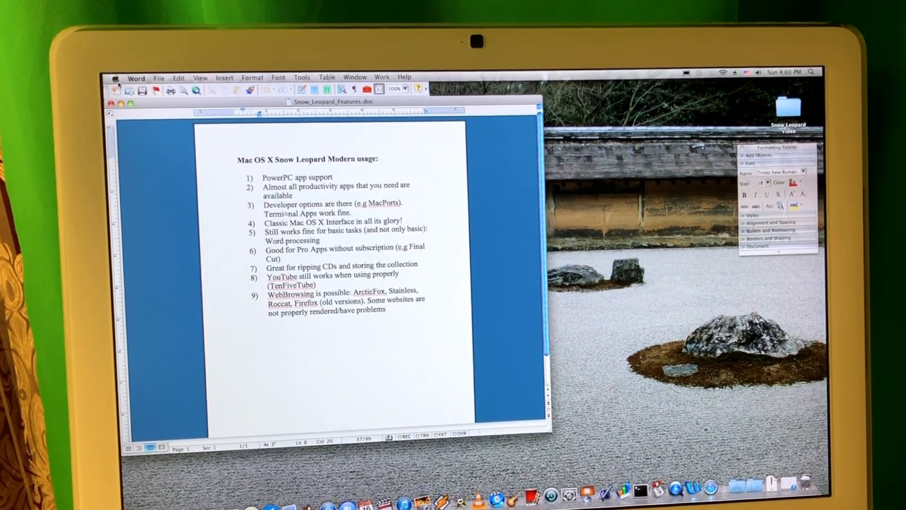
Step: Shut down the Mac from the Apple menu and confirm
click(116, 78)
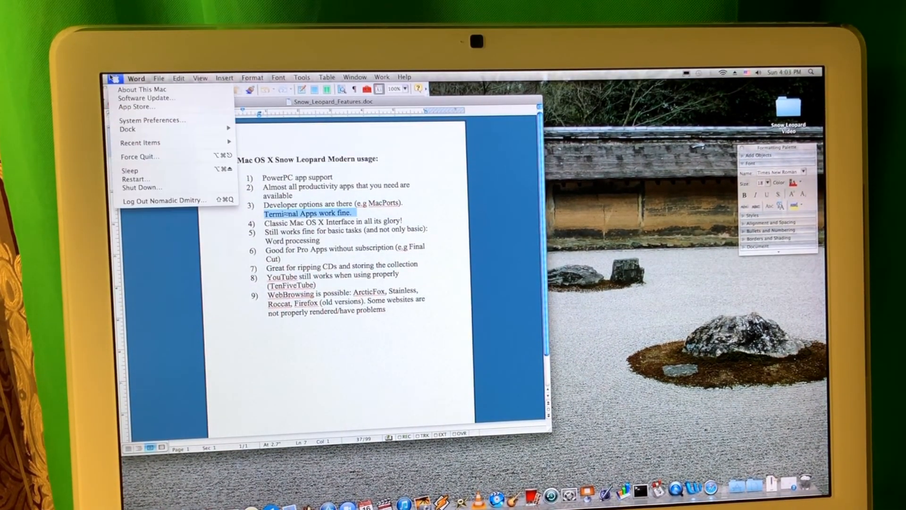
click(142, 187)
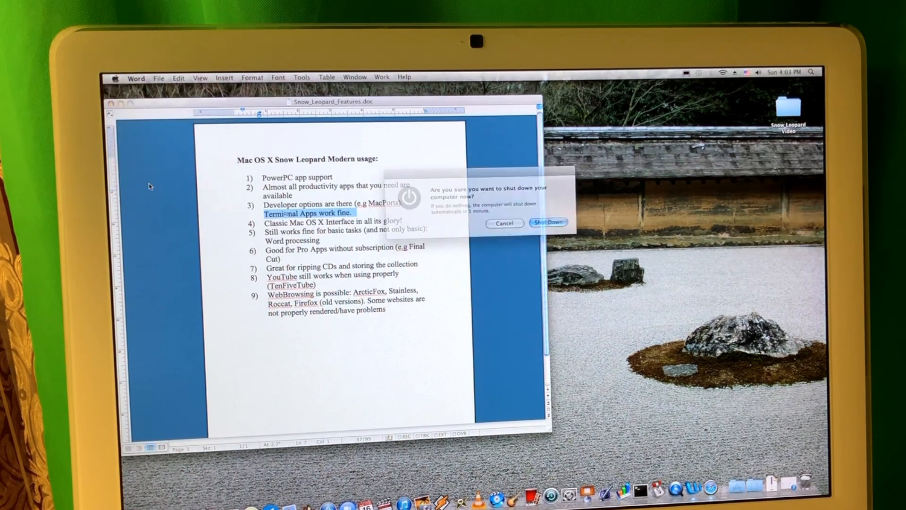
click(548, 223)
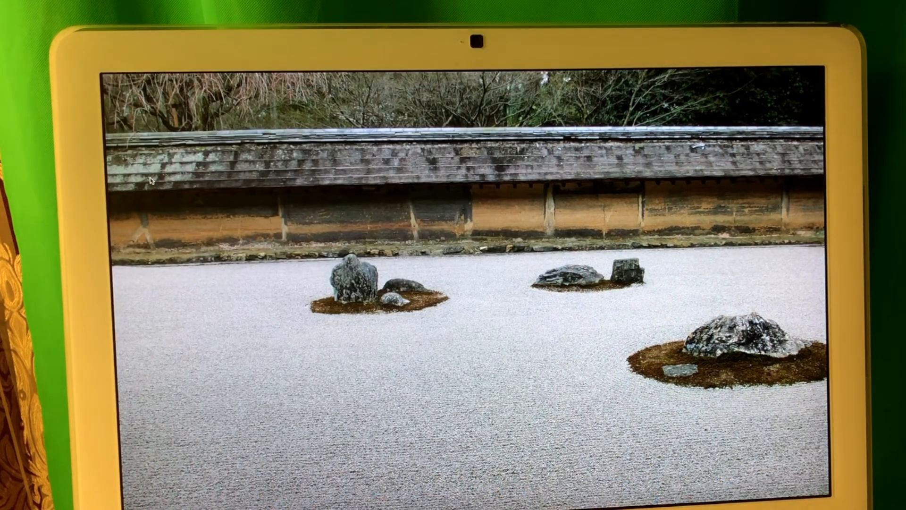